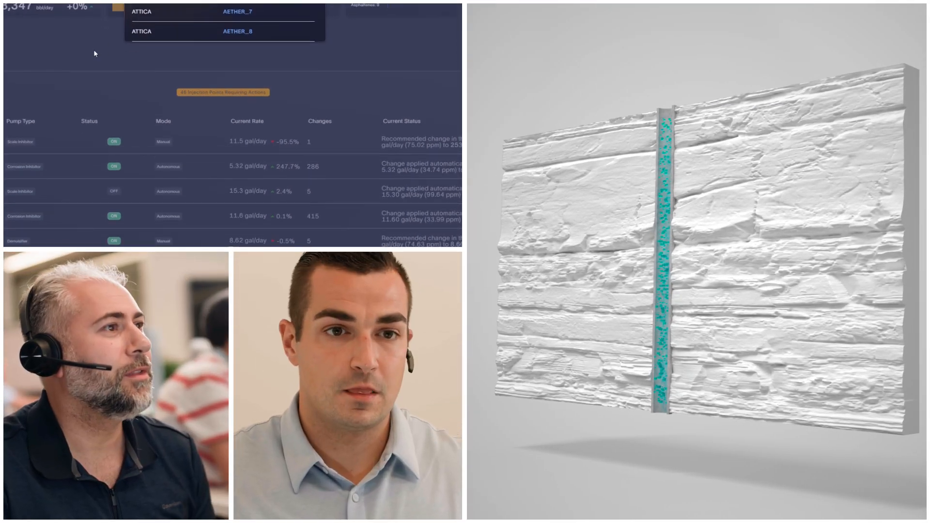
pyautogui.click(98, 38)
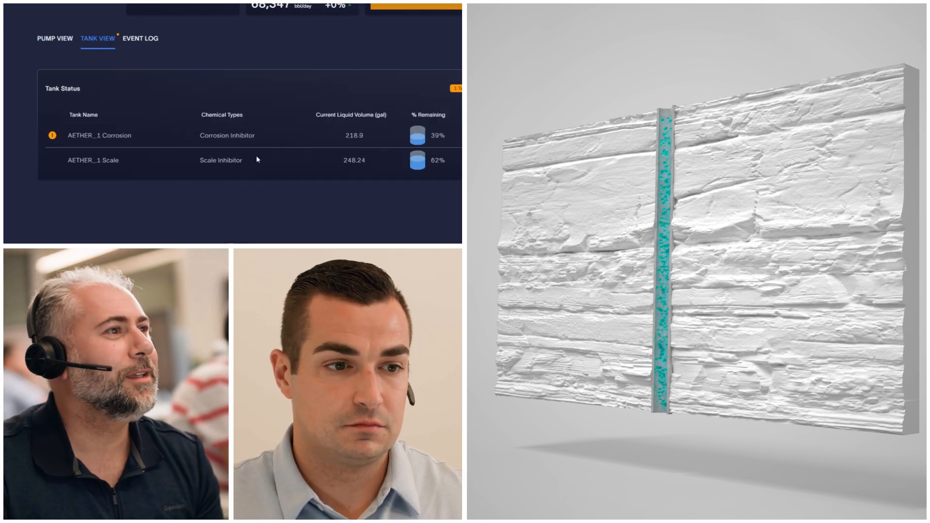
pyautogui.click(55, 38)
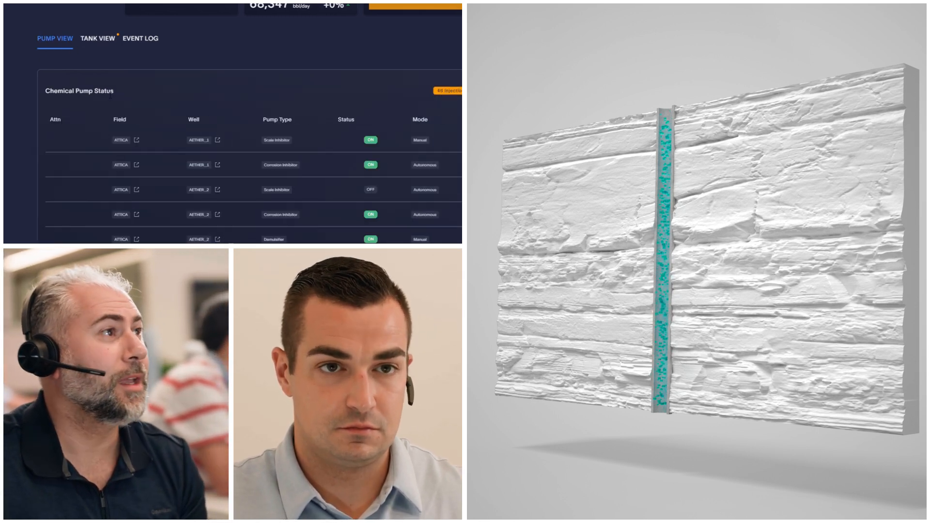